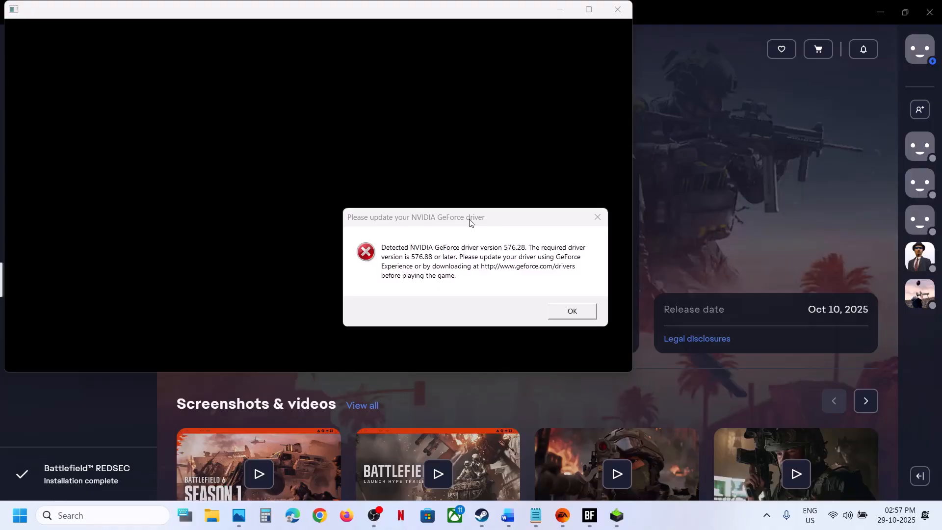
mouse_move(470, 252)
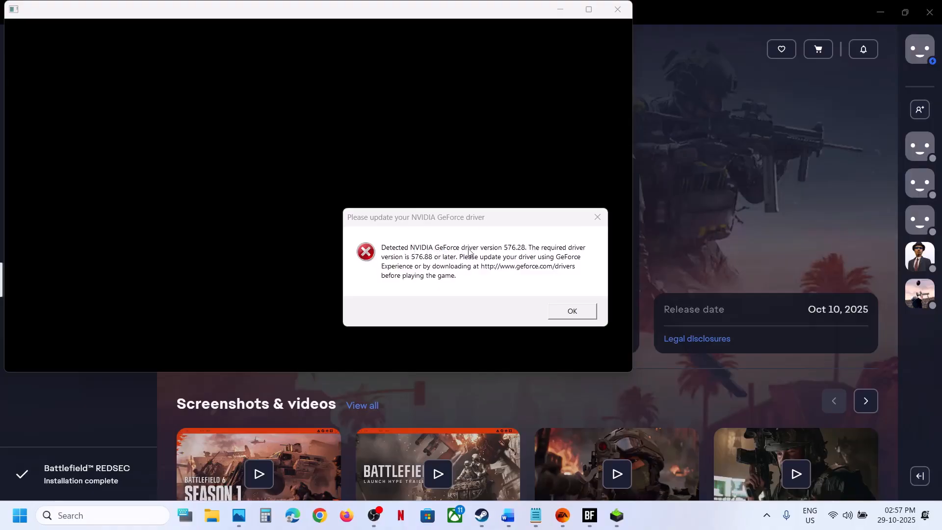
- Dismiss the 'Please update your NVIDIA GeForce driver' warning in the EA app
left_click(570, 311)
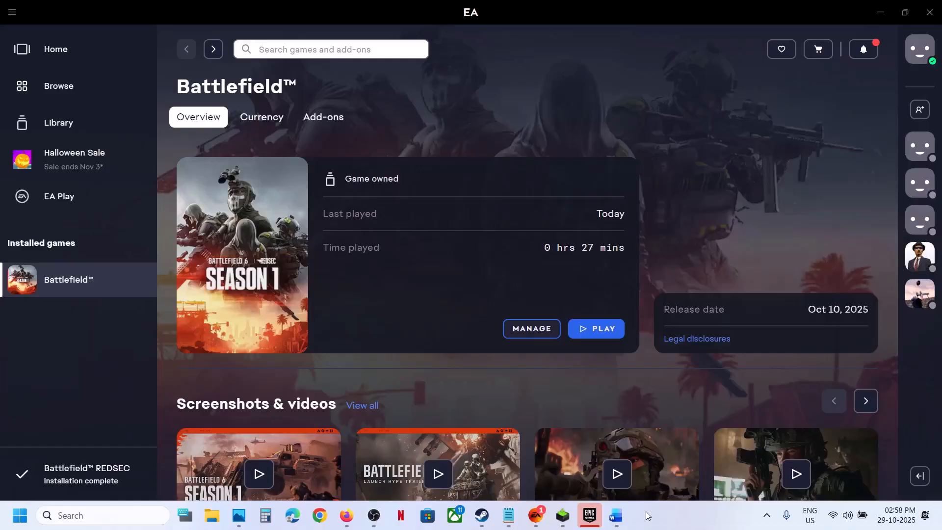
- Open the NVIDIA drivers link from the Word document and search GeForce RTX 3050 Laptop GPU drivers
left_click(616, 515)
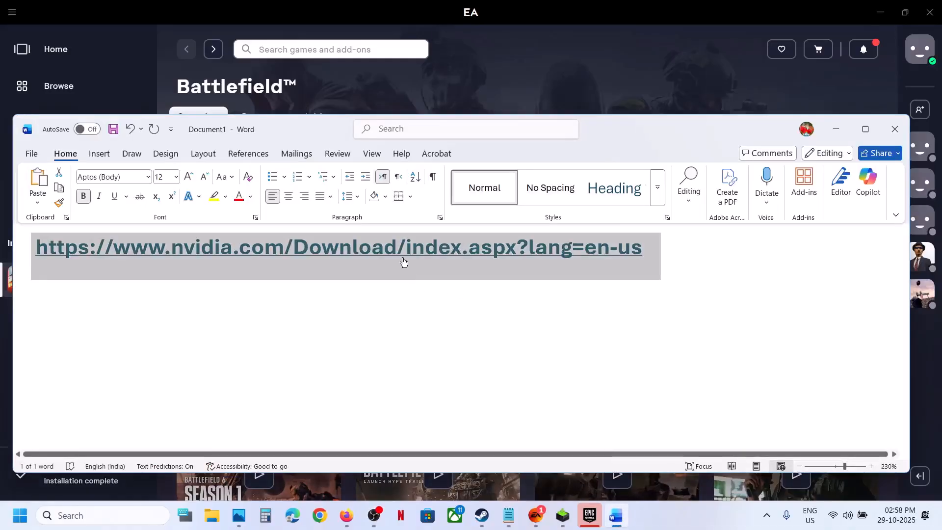
left_click(338, 247)
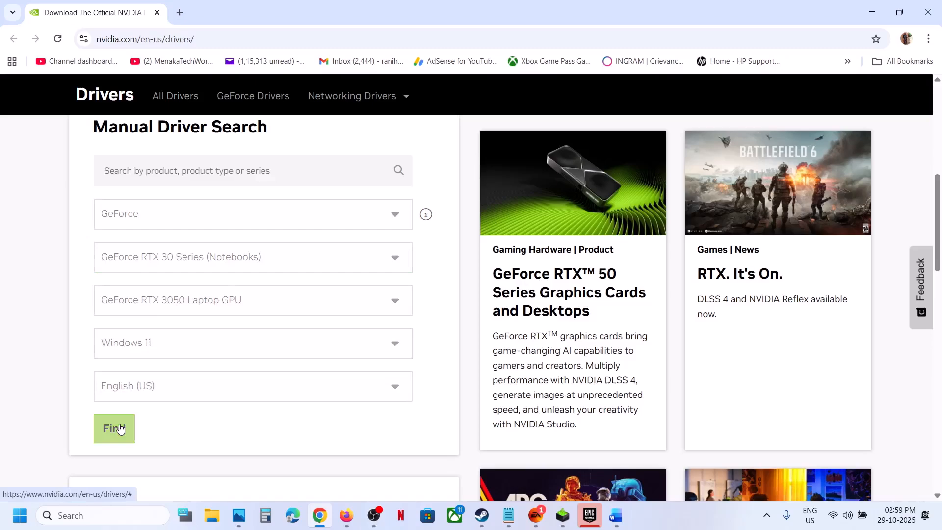
left_click(114, 428)
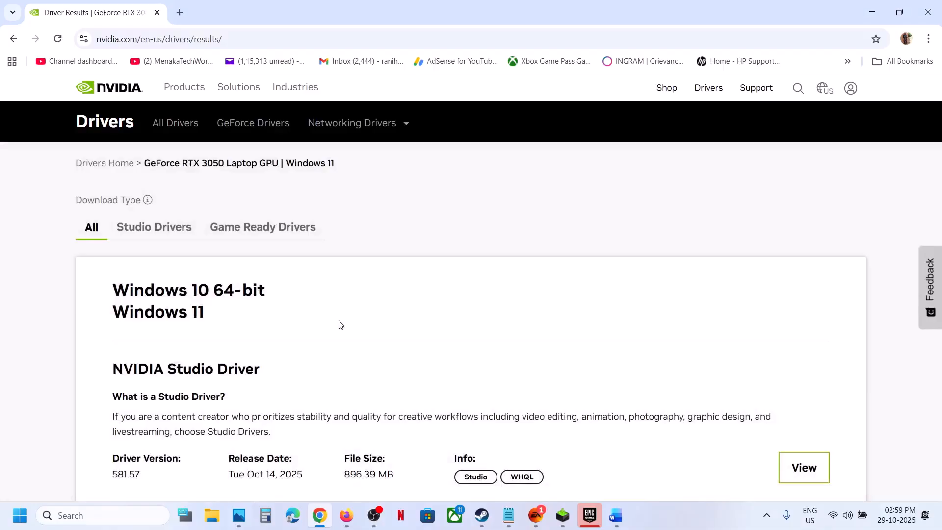
- Open GeForce Game Ready Driver 581.57 details, download it, and show the browser's downloads list
scroll("down", 3)
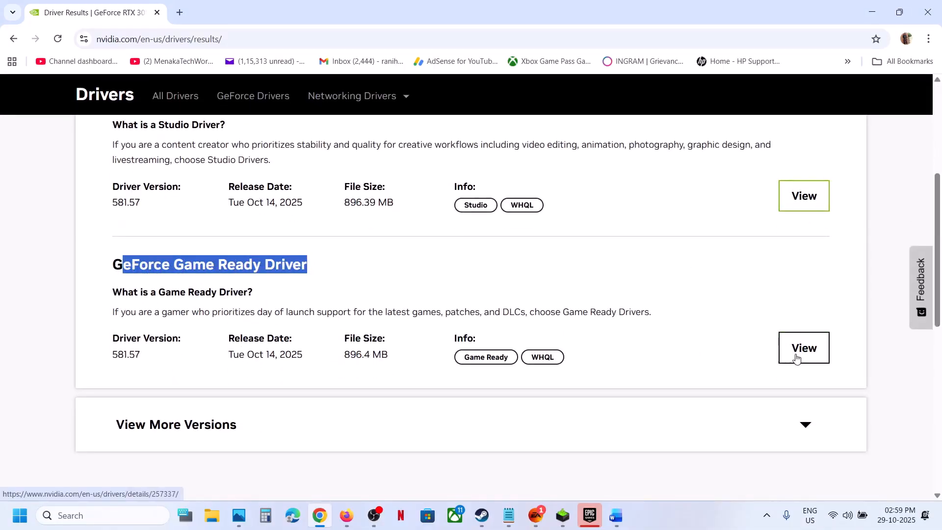
left_click(804, 347)
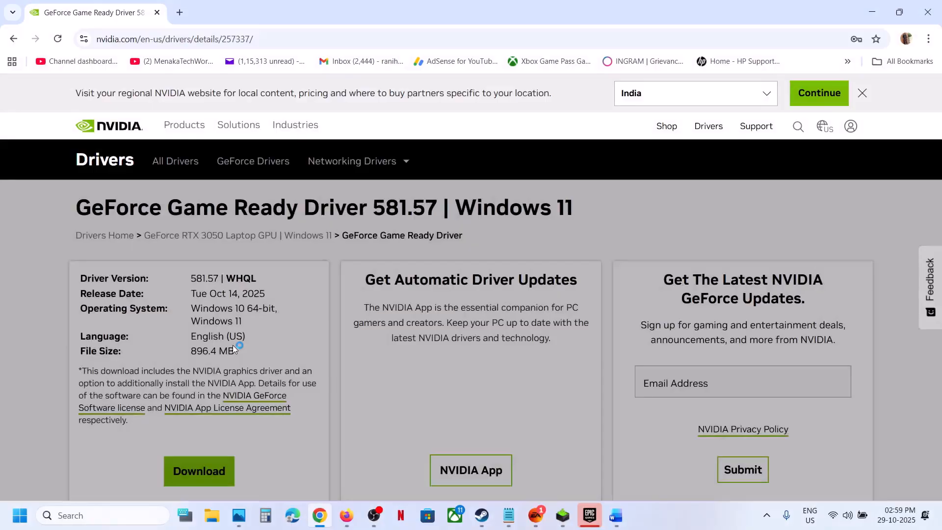
left_click(199, 471)
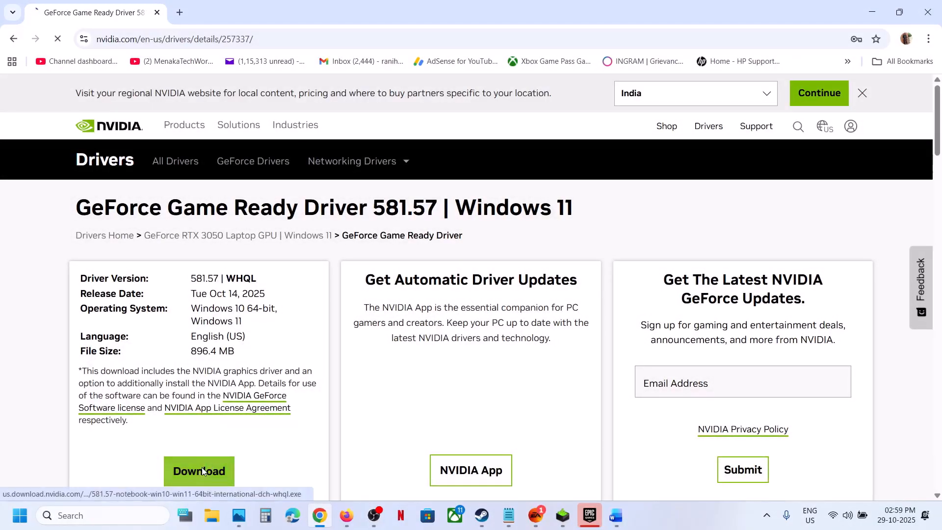
left_click(199, 471)
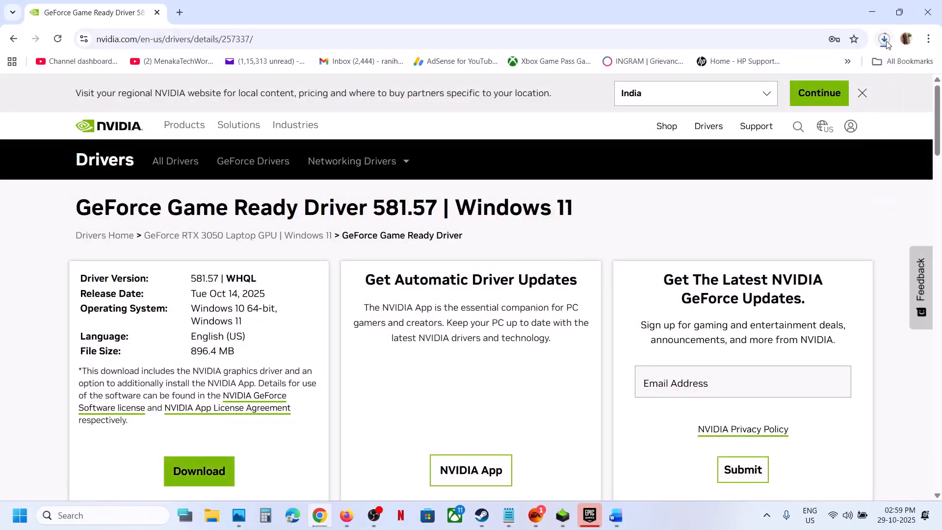
- Run the downloaded NVIDIA Graphics Driver 581.57 installer from the downloads panel
left_click(883, 38)
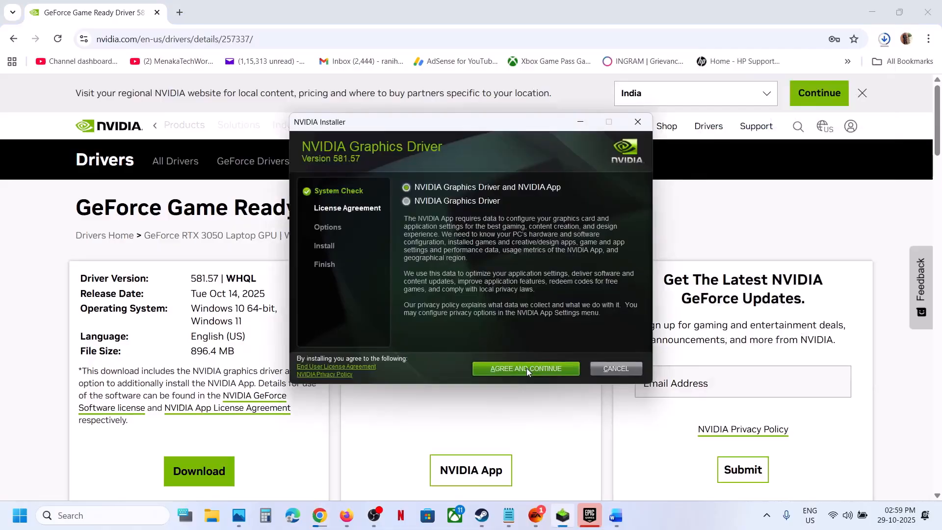
- Start a custom clean installation of driver 581.57, then show the Start menu power options
left_click(525, 369)
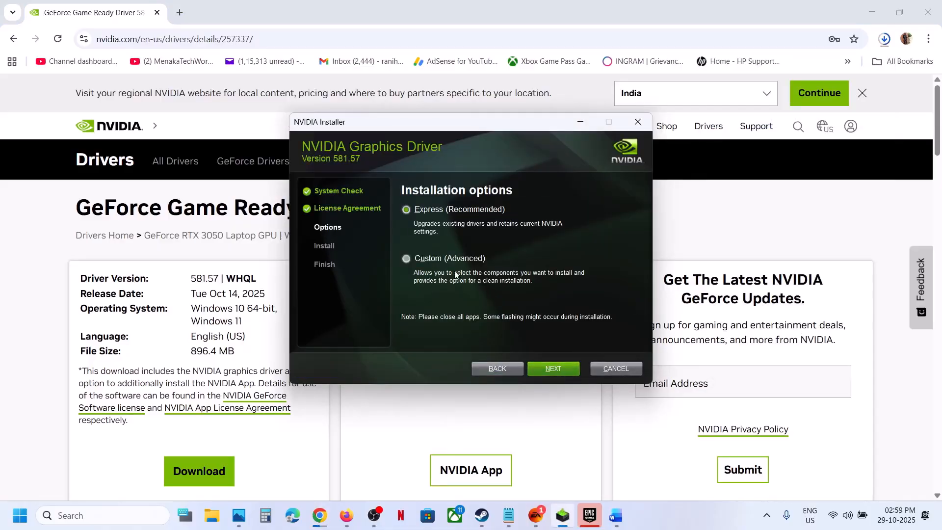
left_click(407, 259)
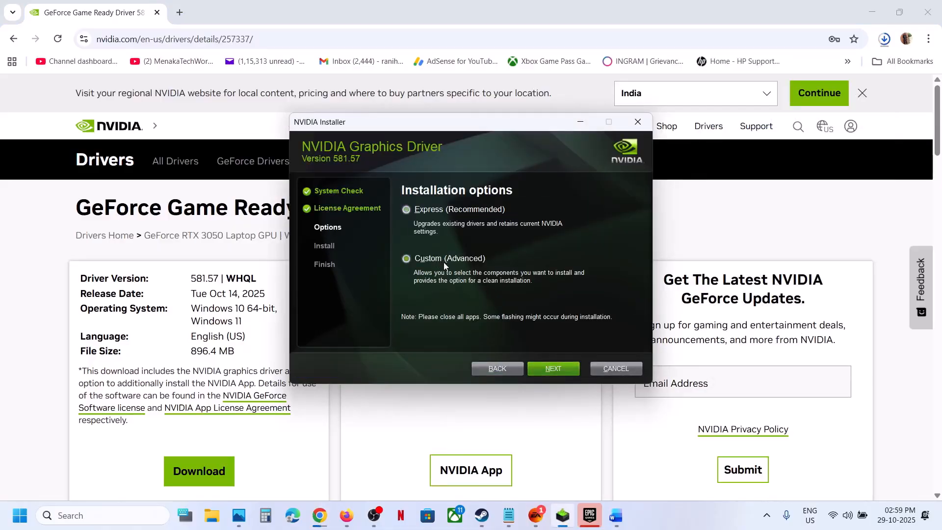
left_click(406, 258)
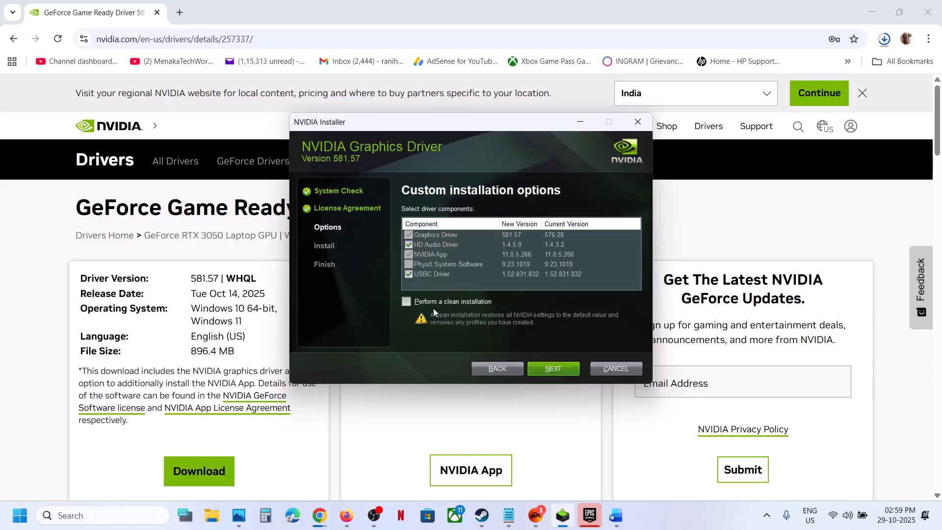
left_click(407, 301)
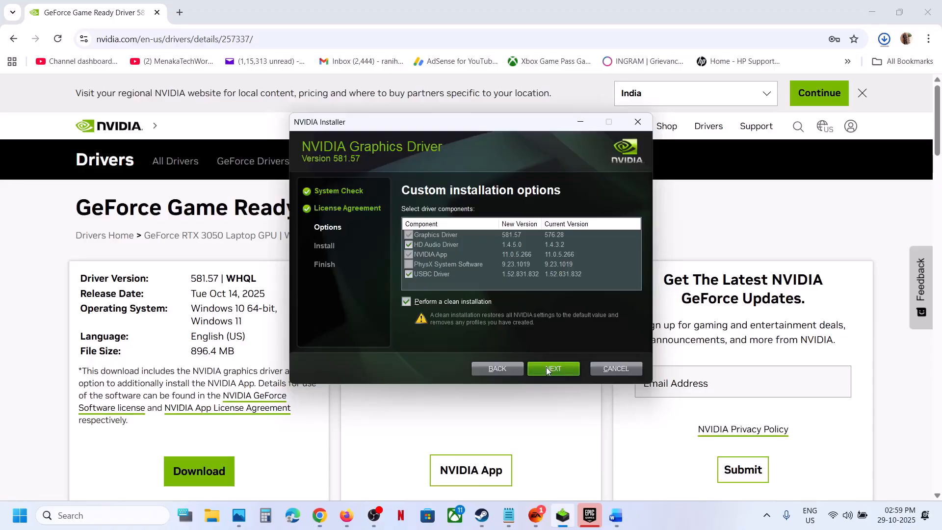
left_click(553, 368)
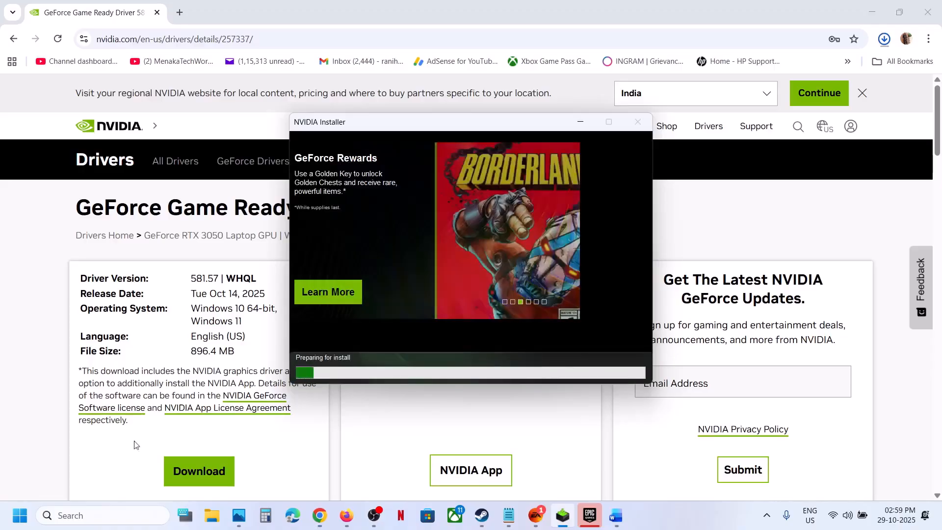
left_click(20, 515)
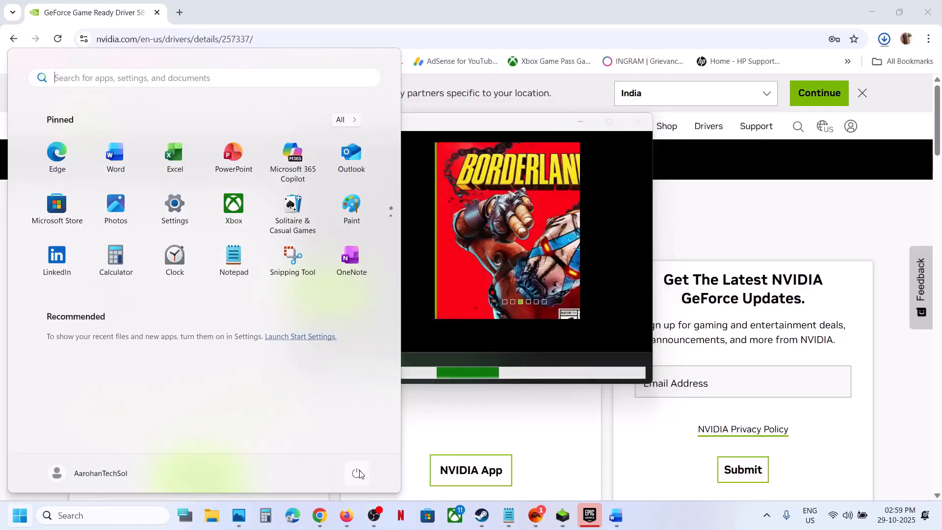
left_click(357, 474)
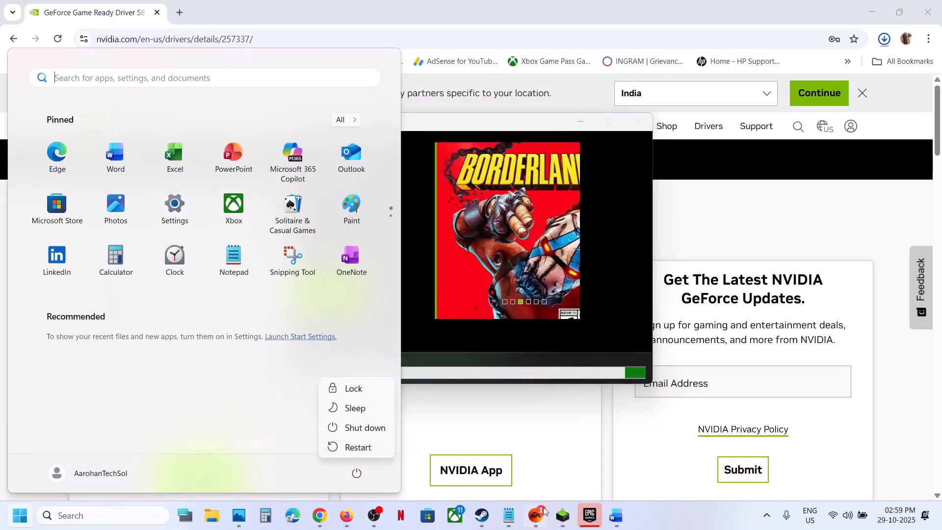